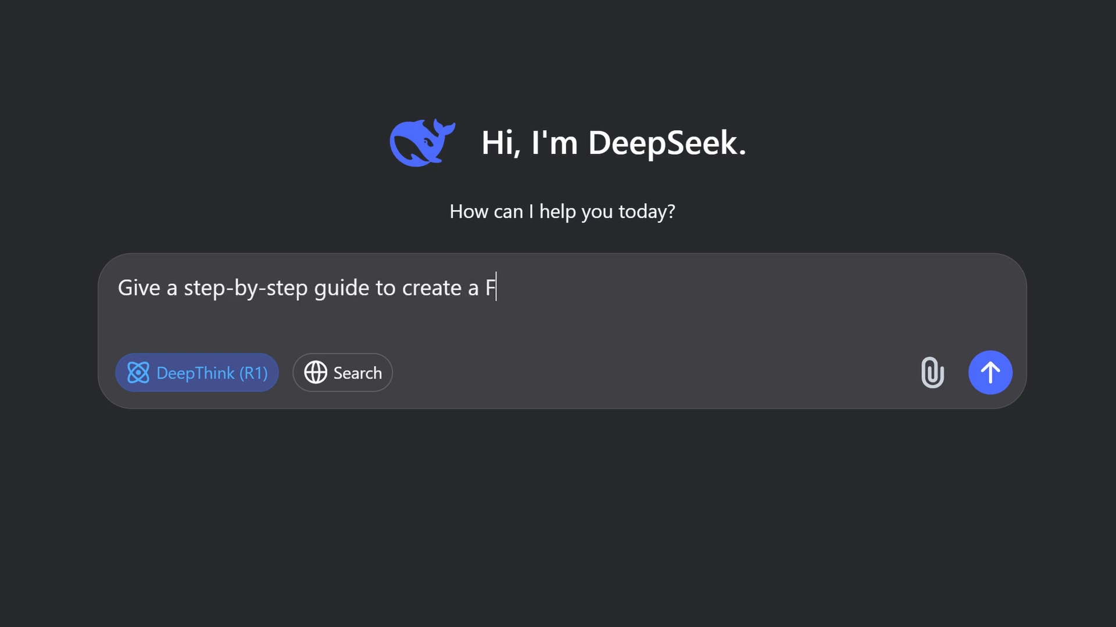
Ask DeepSeek for a step-by-step guide to create a Fruit Ninja VR game in Unity 6 and read the answer.
type("ruit Ninja VR game in Unity 6.")
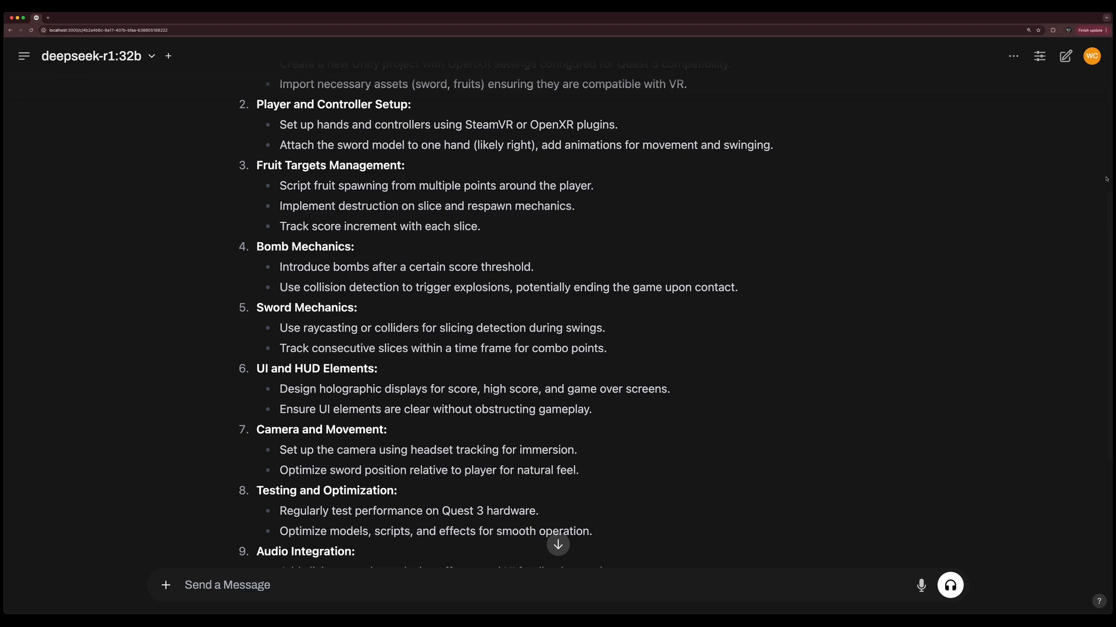
scroll("down", 3)
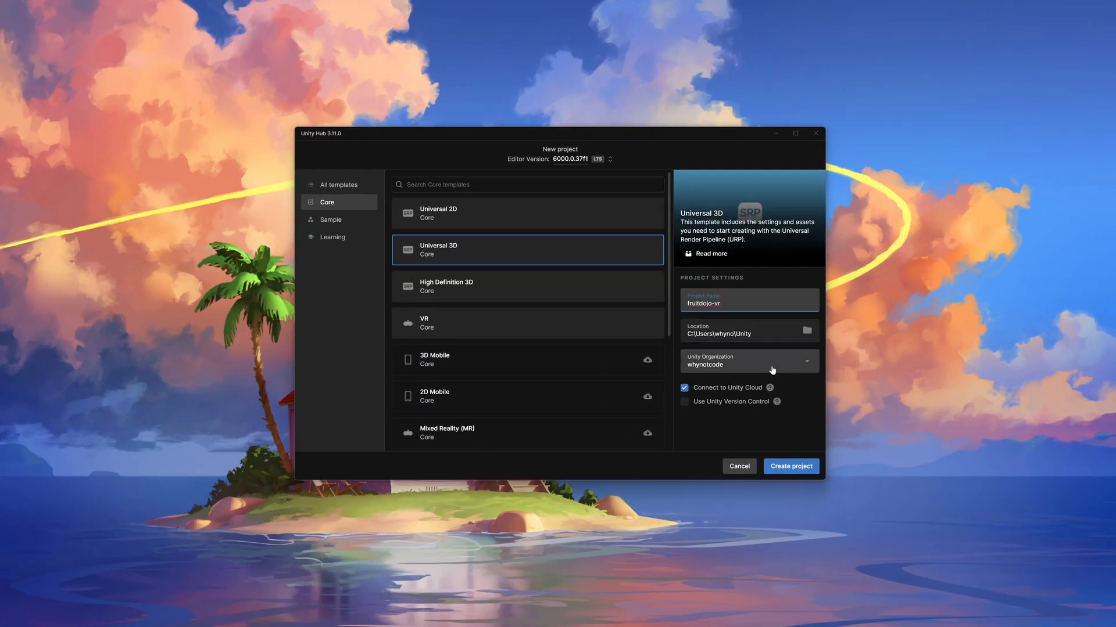
Create the fruitdojo-vr Universal 3D project, install XR Plug-in Management and enable OpenXR as provider.
left_click(789, 466)
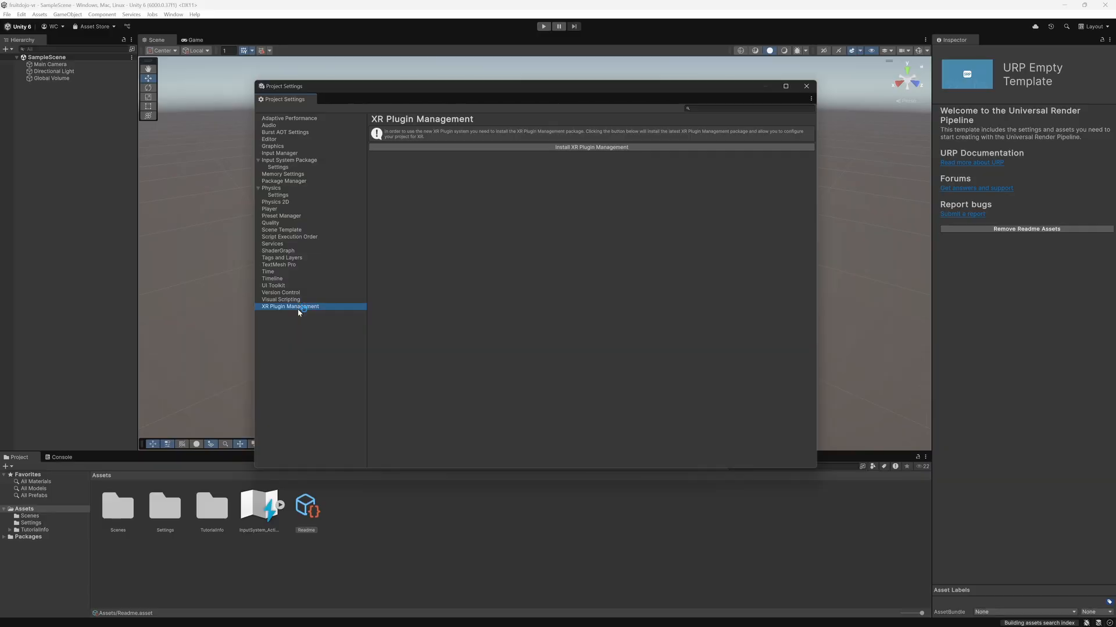
left_click(590, 147)
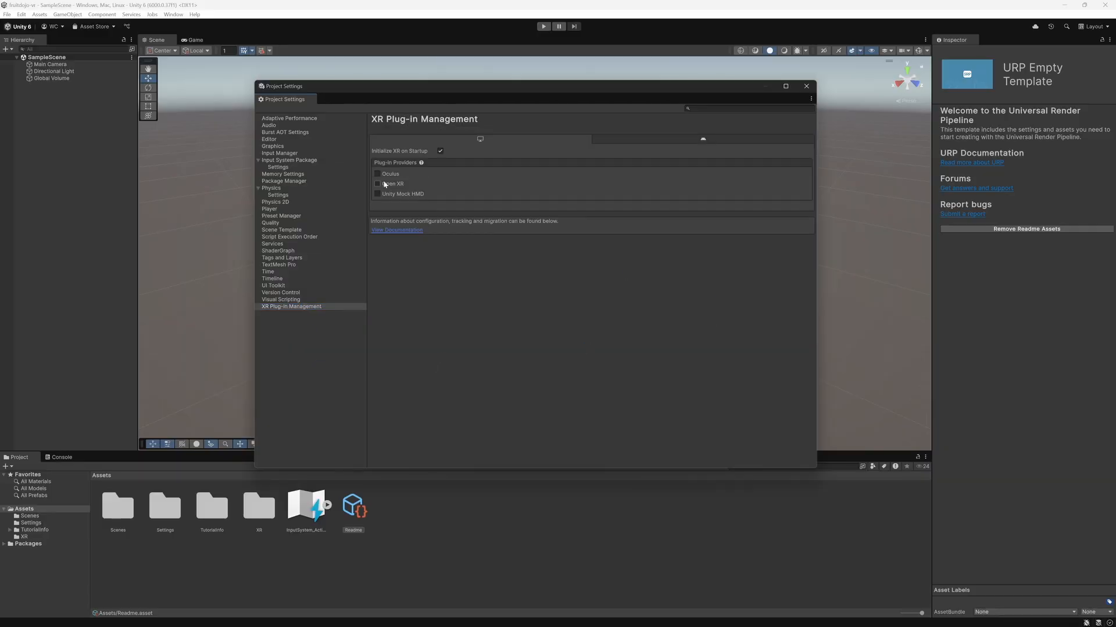
left_click(378, 184)
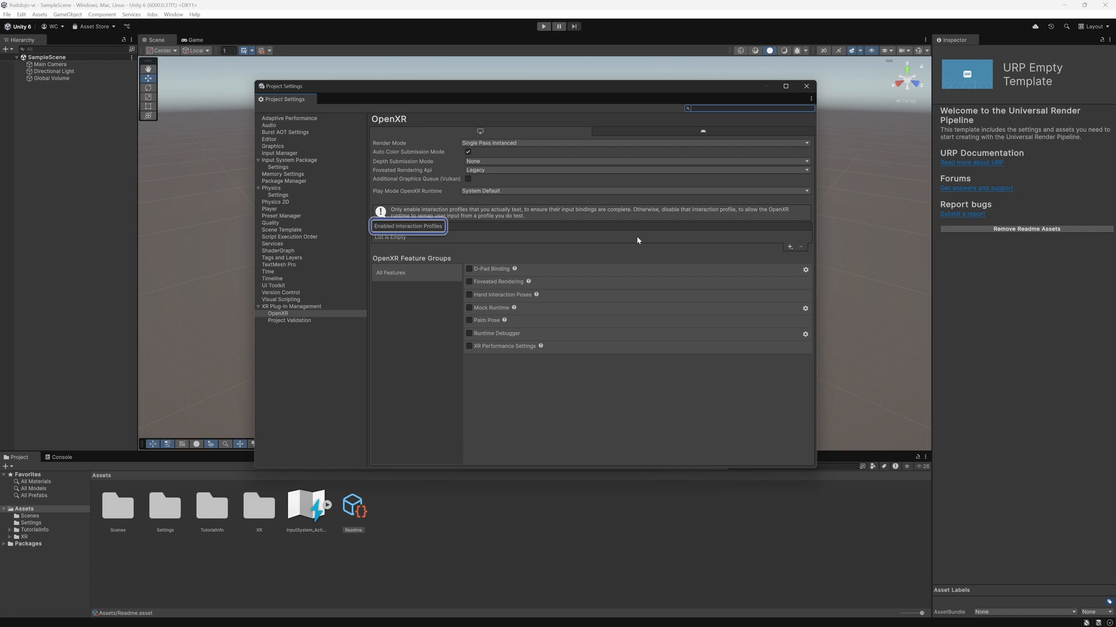
left_click(790, 247)
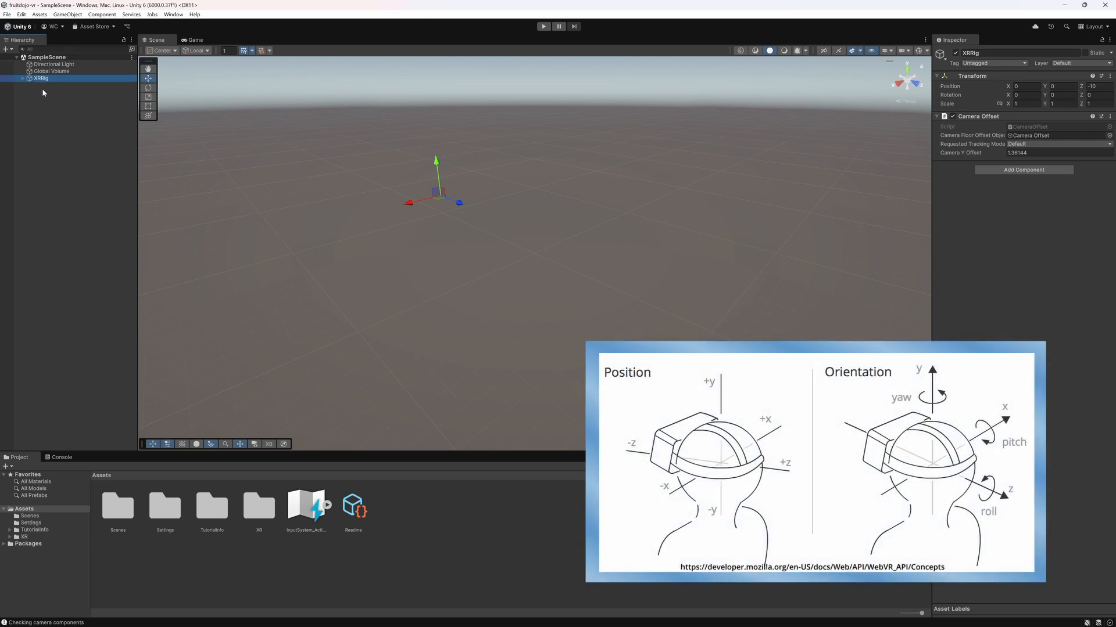
Add a right controller to the XR rig and parent the katana prefab under it.
right_click(41, 64)
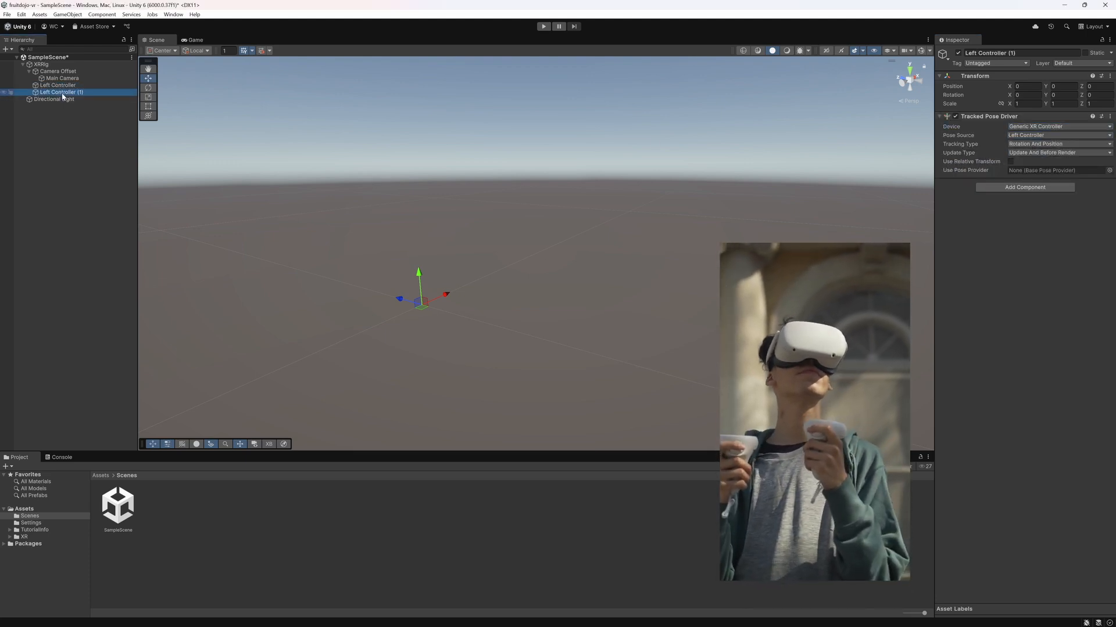
left_click(59, 92)
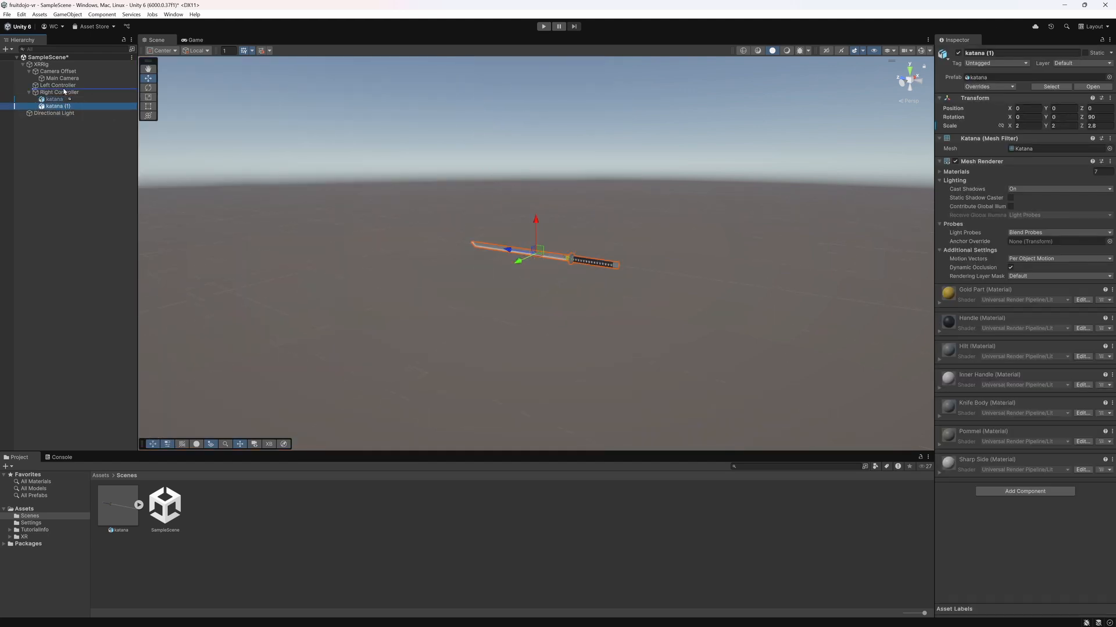
left_click(543, 26)
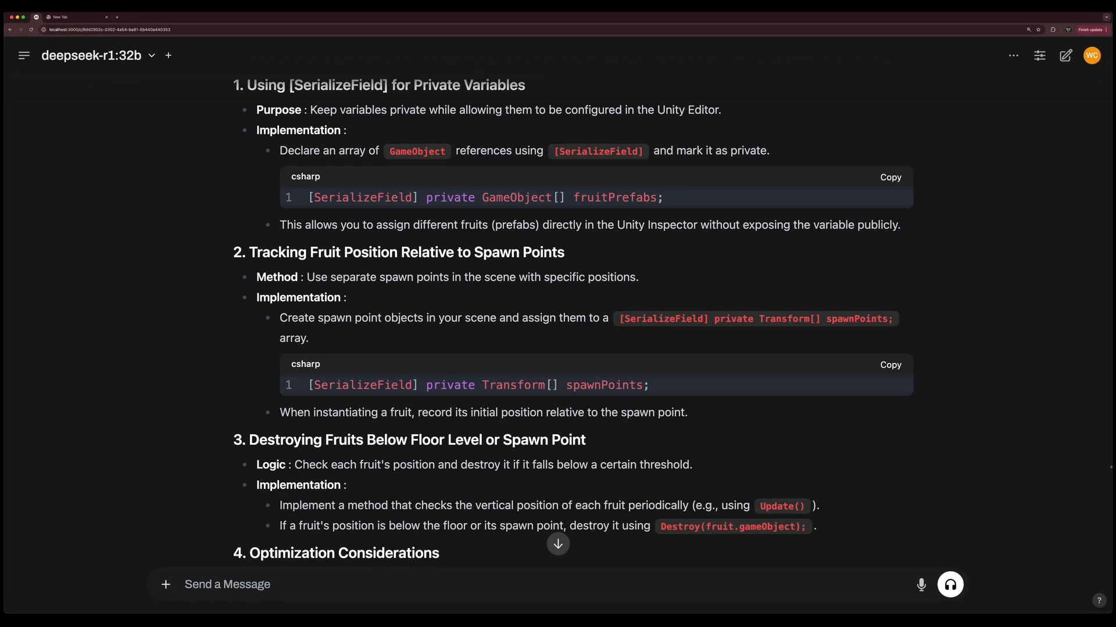
scroll("down", 3)
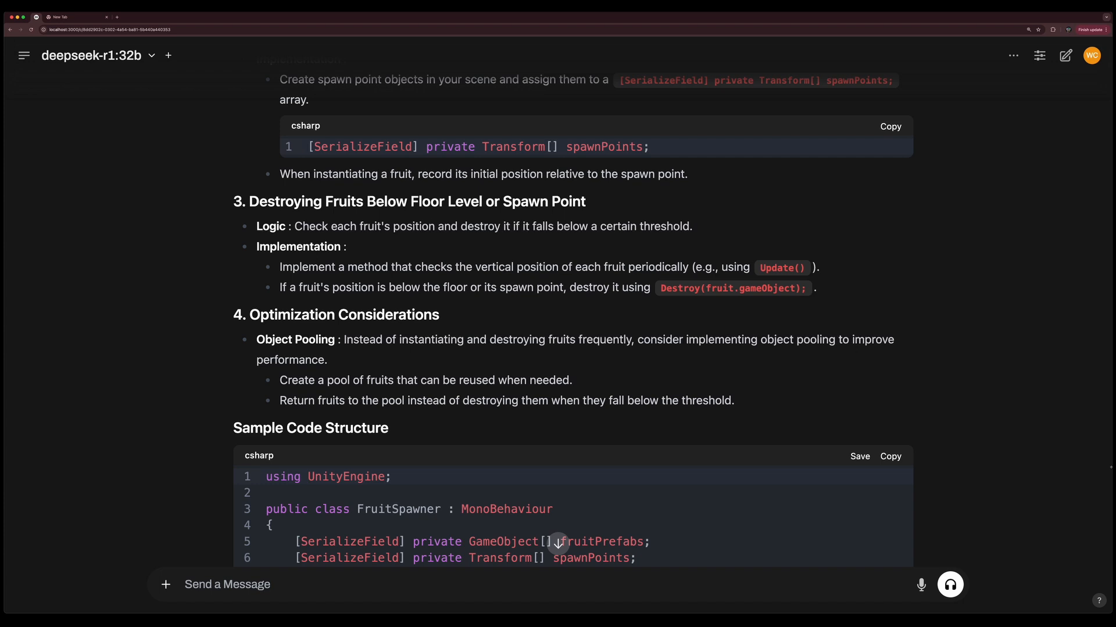
scroll("down", 3)
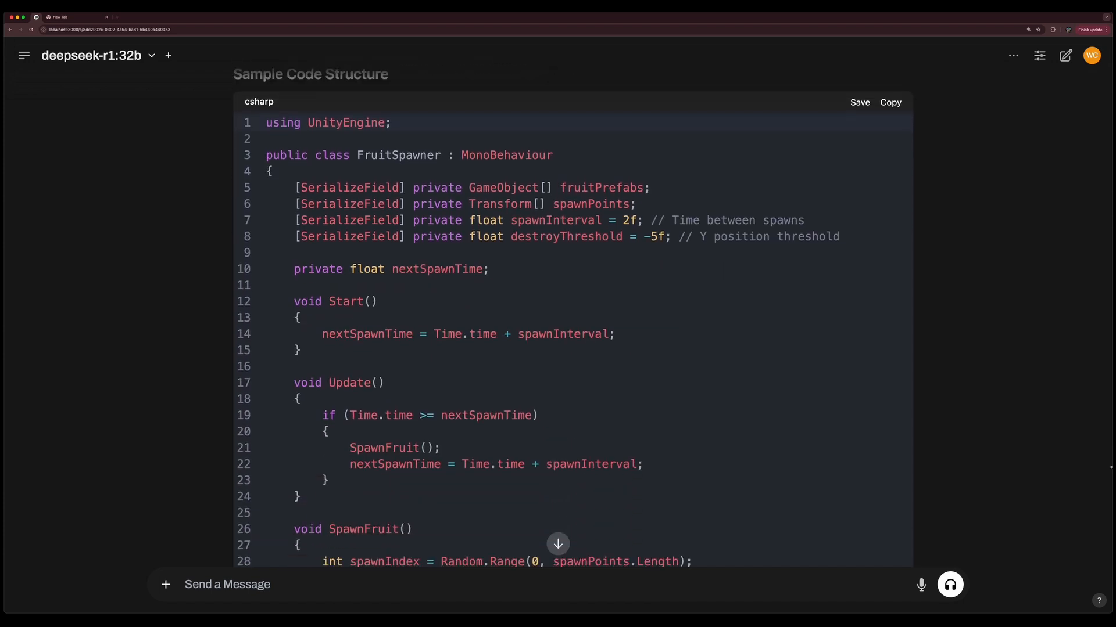
scroll("down", 3)
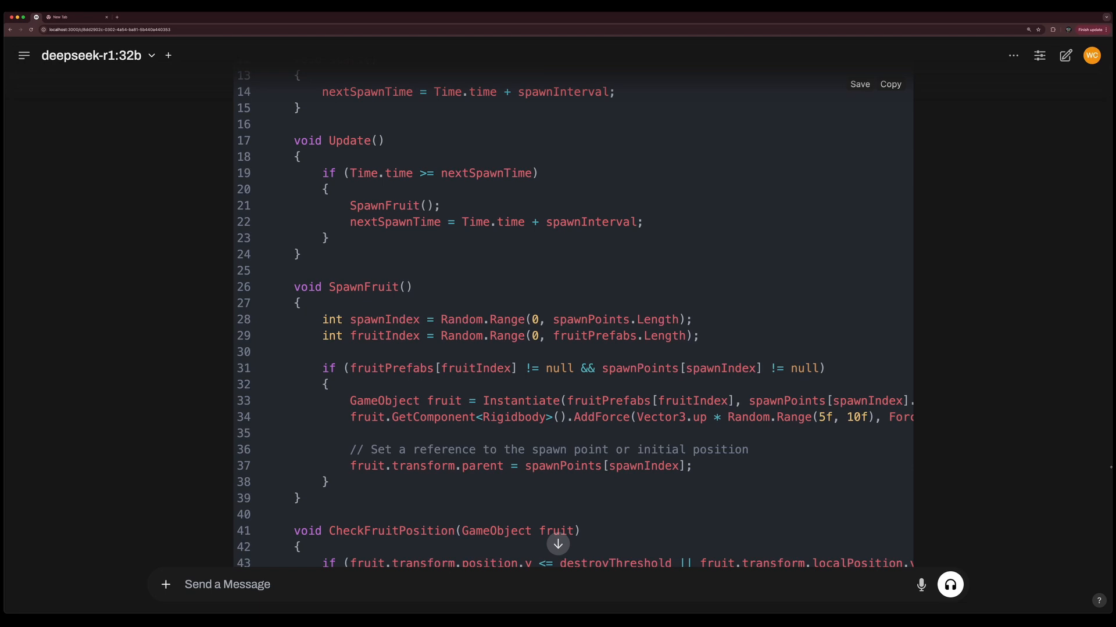
scroll("down", 3)
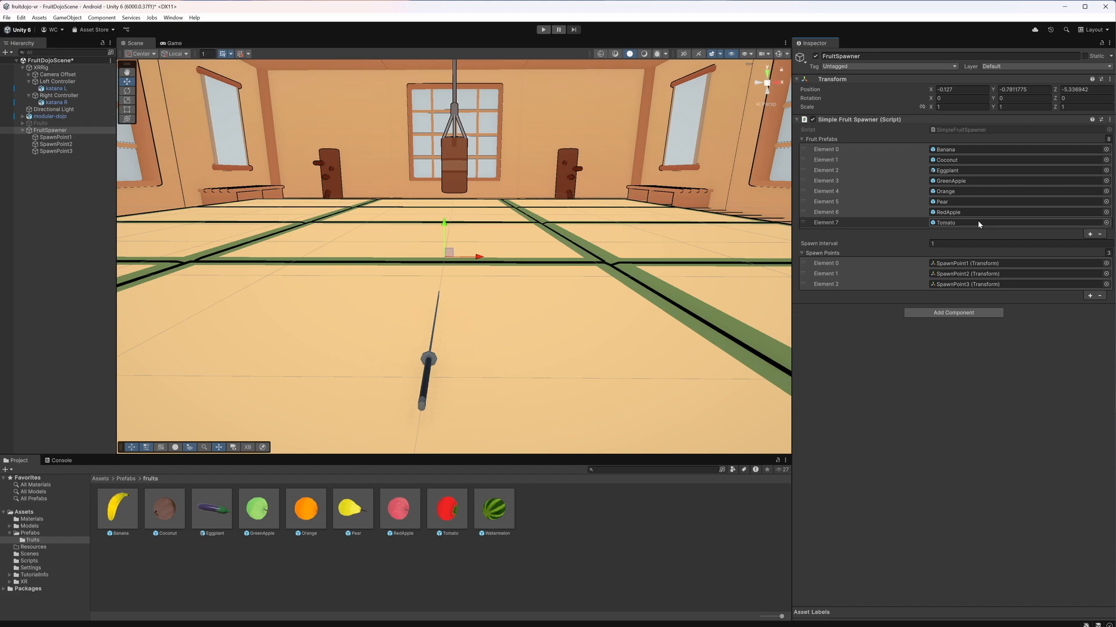
Assign the fruit prefabs and SpawnPoint1–3 to the Simple Fruit Spawner on FruitSpawner.
left_click(1089, 234)
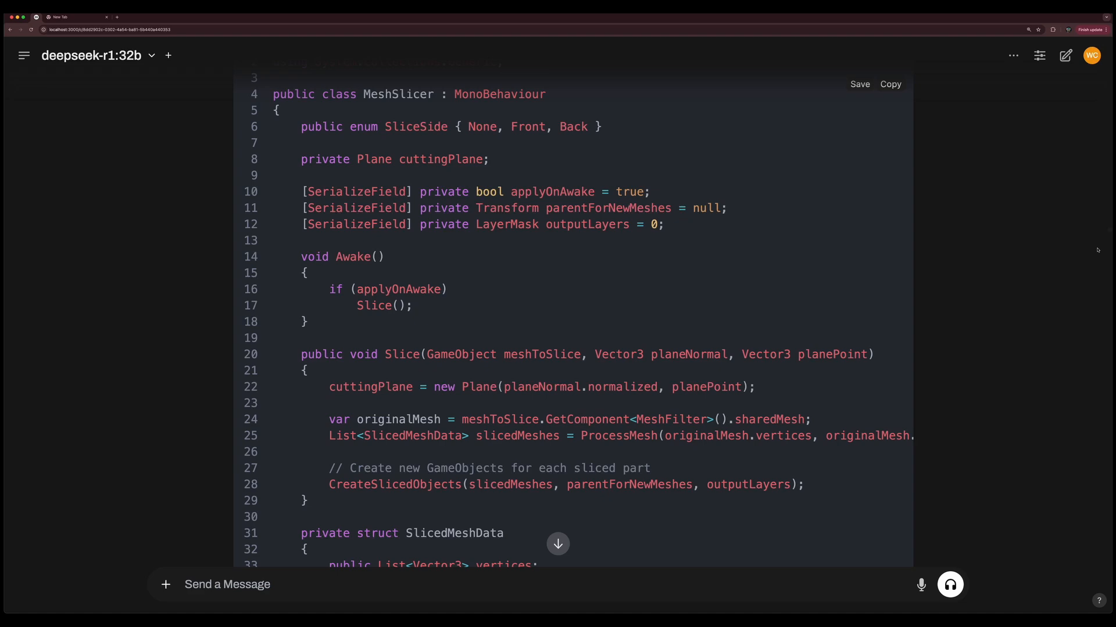
scroll("down", 3)
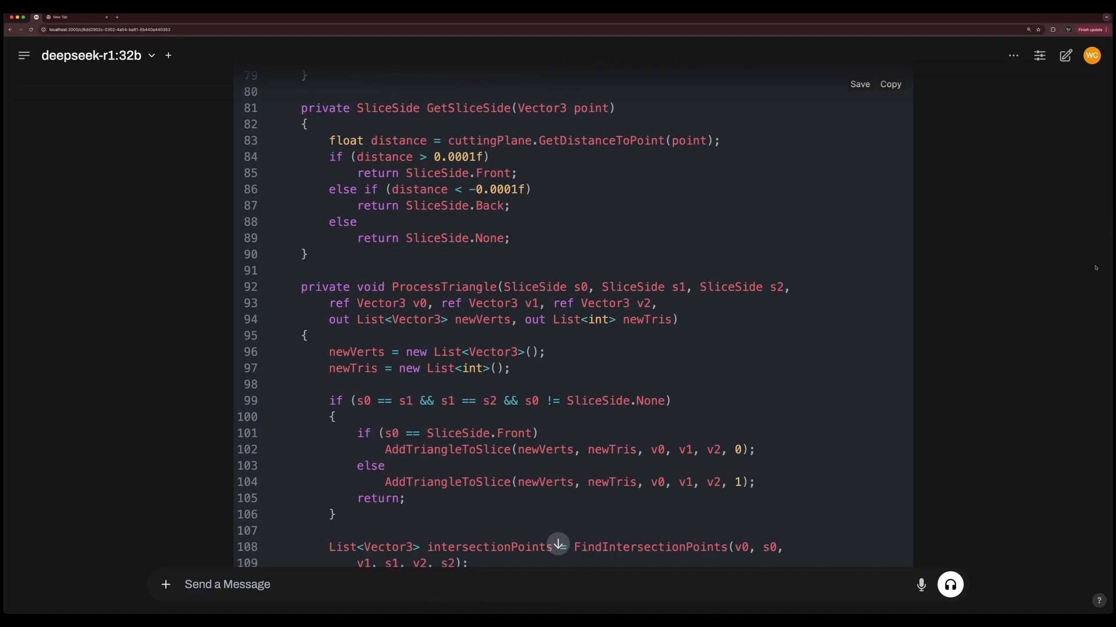
scroll("down", 3)
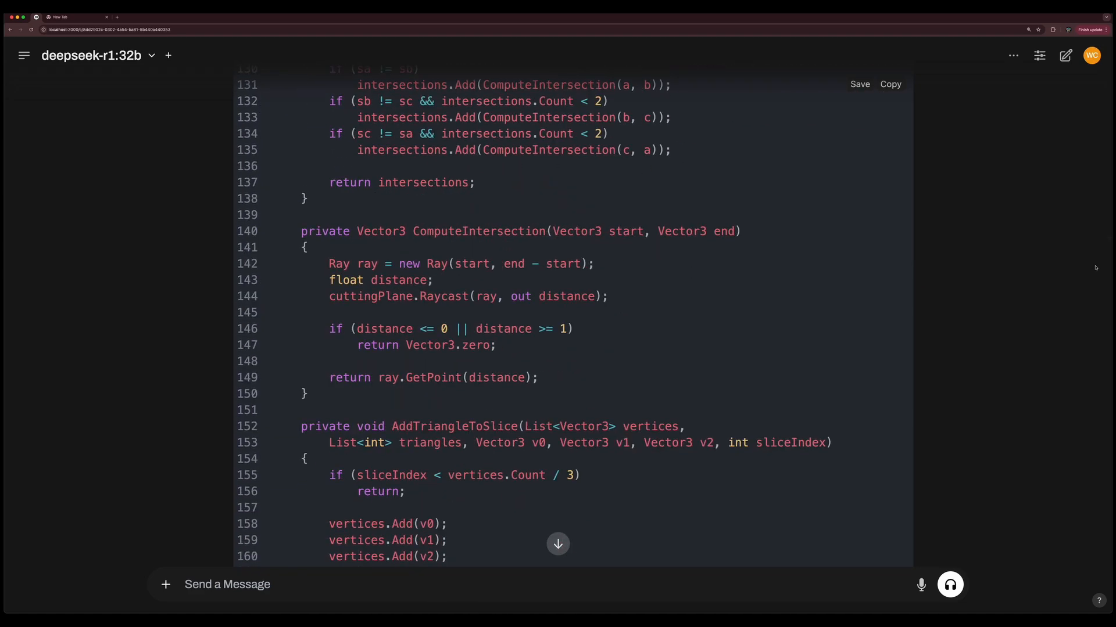
scroll("down", 3)
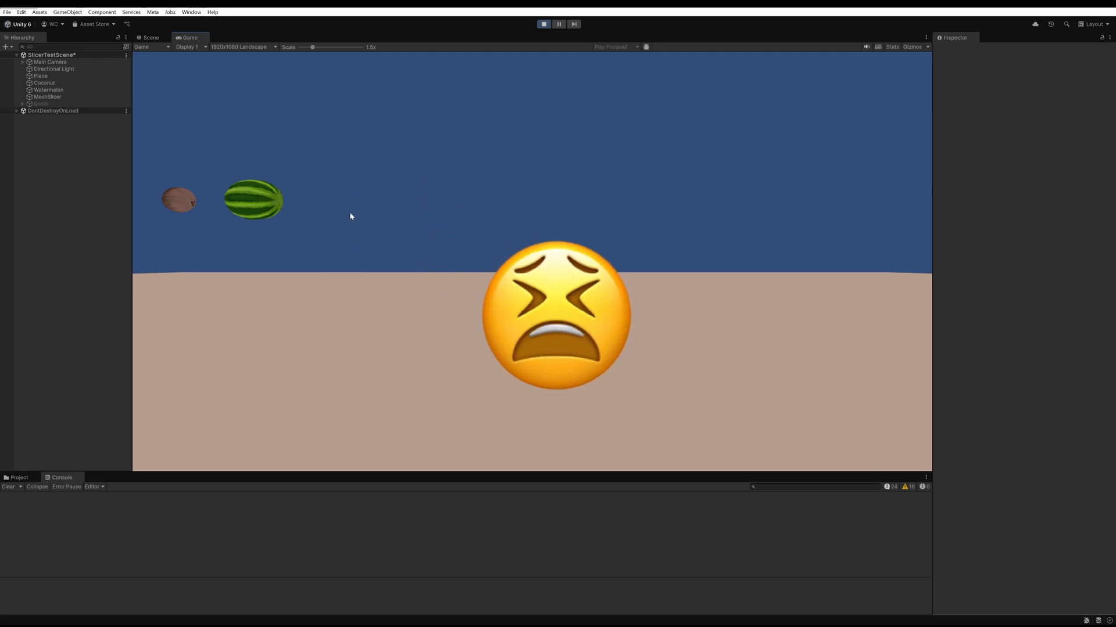
Slice the green apple and the watermelon in the running SlicerTestScene.
left_click(149, 37)
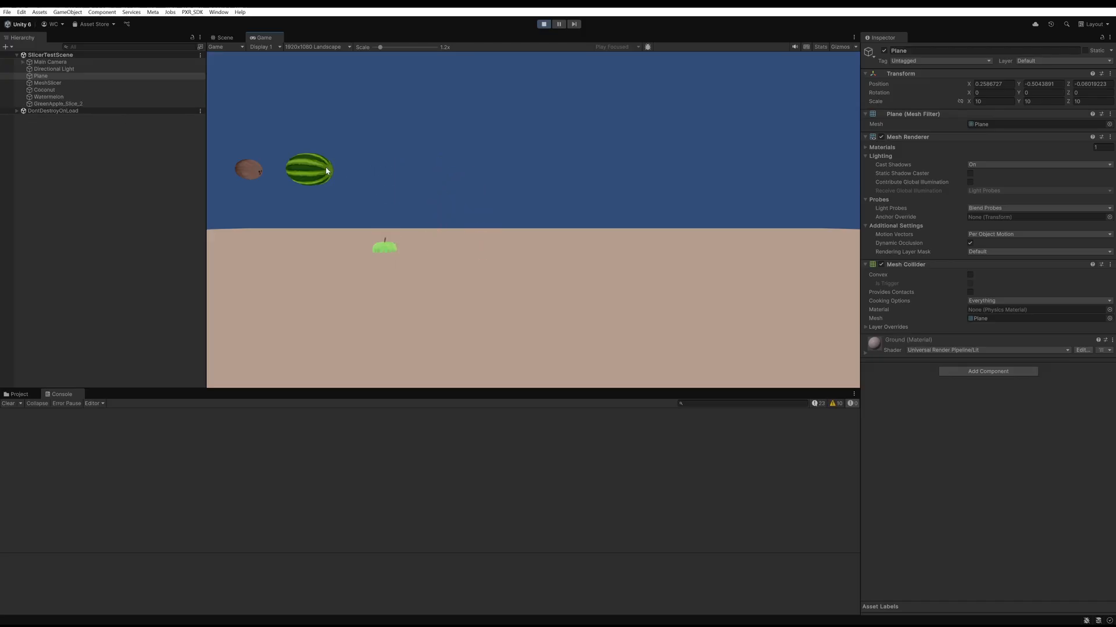
left_click(224, 37)
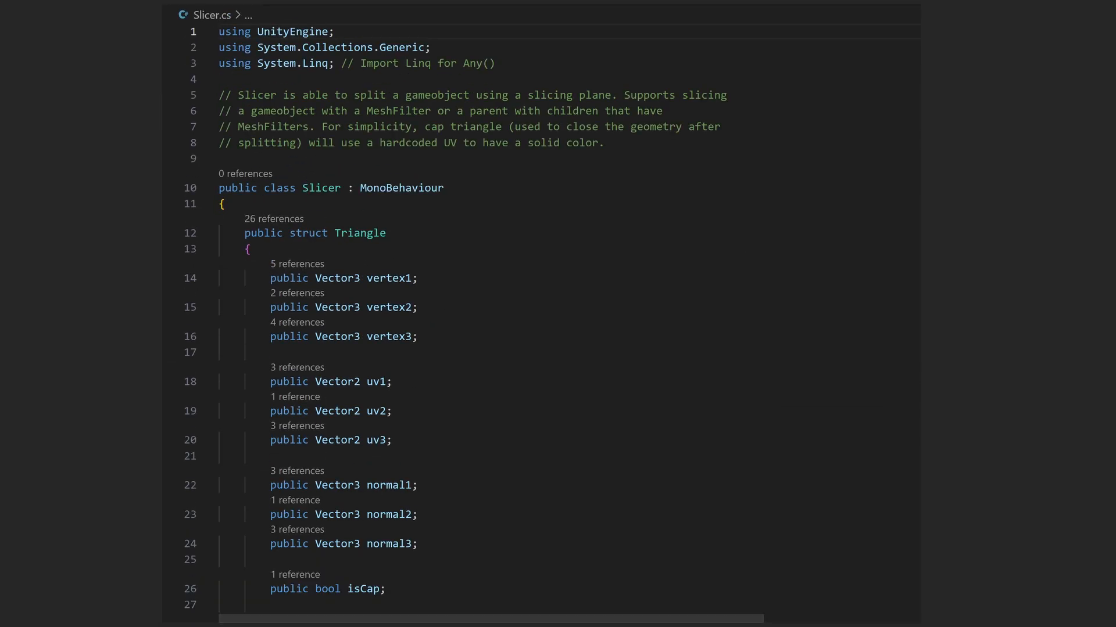
Read through the Slice method in Slicer.cs down to the slice naming and Destroy call.
scroll("down", 3)
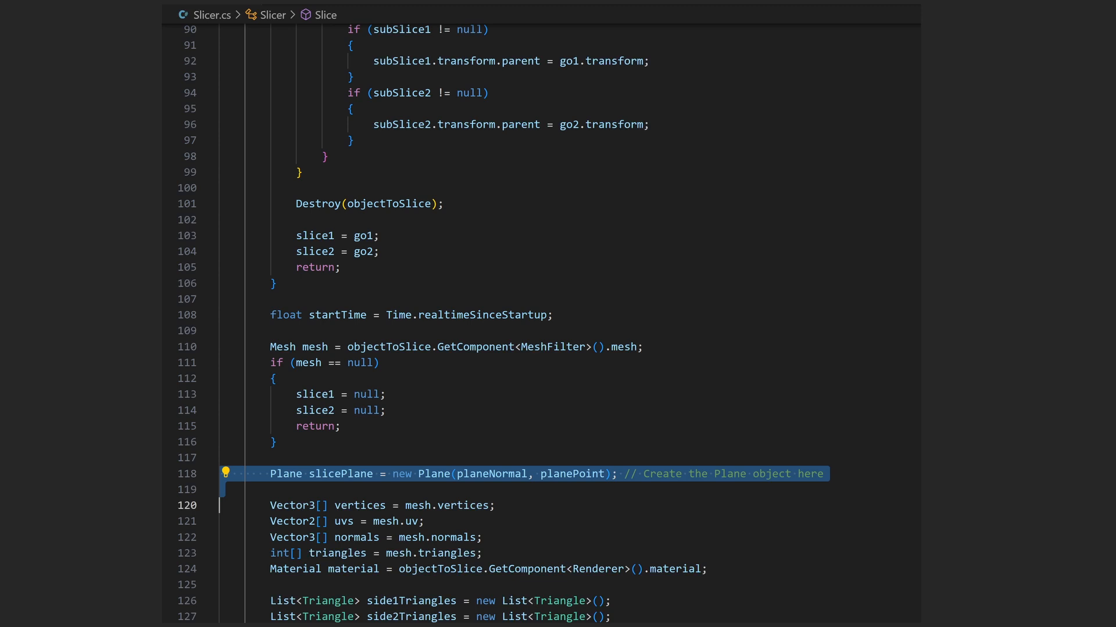
scroll("down", 3)
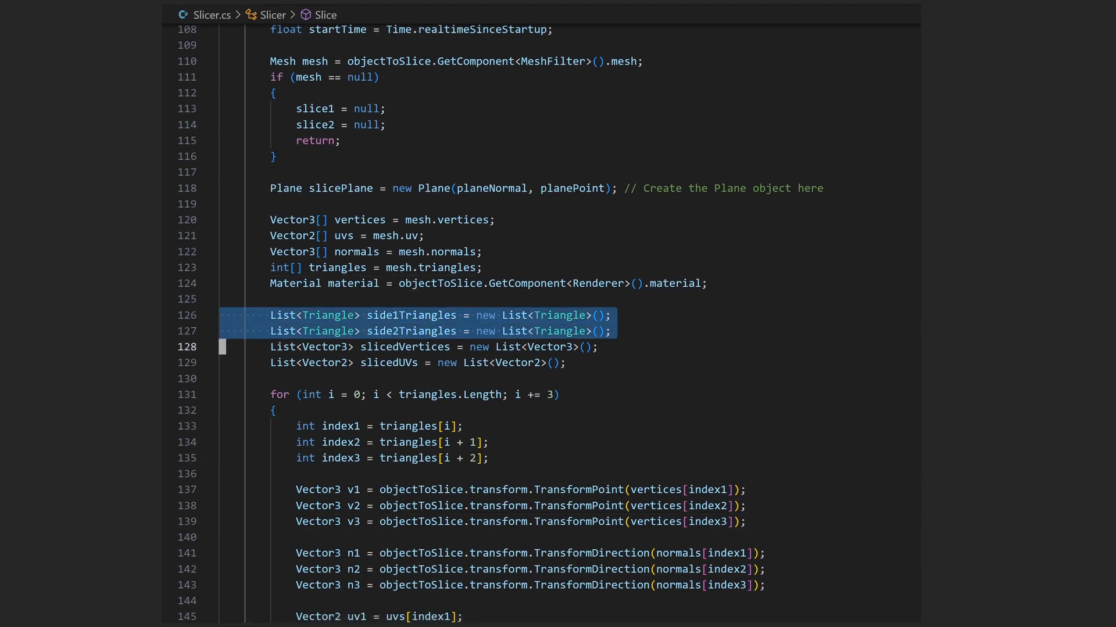
scroll("down", 3)
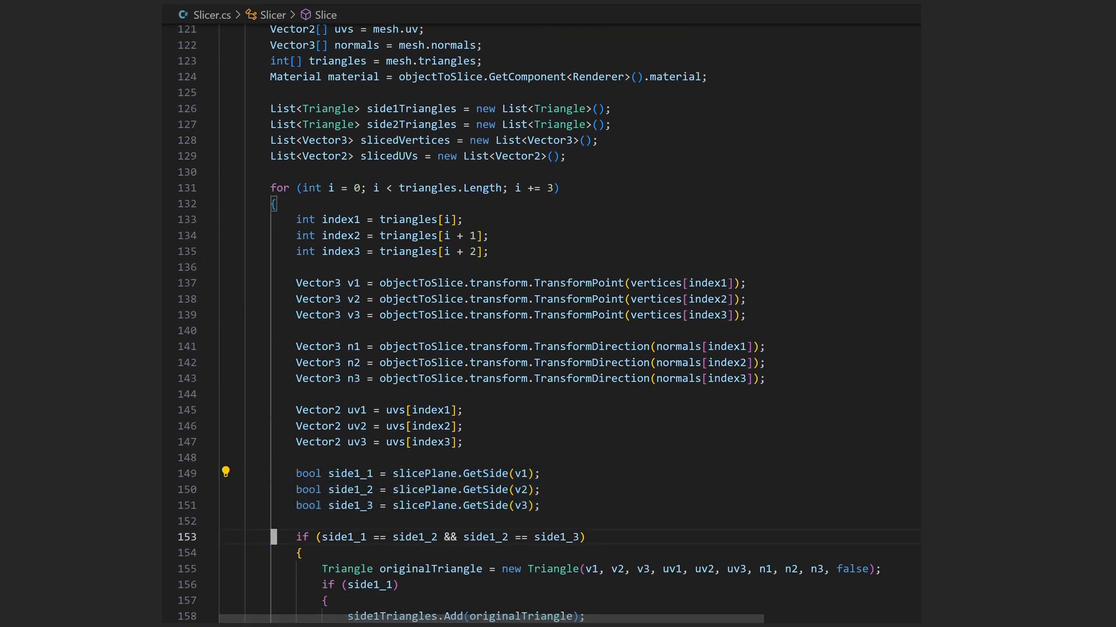
scroll("down", 3)
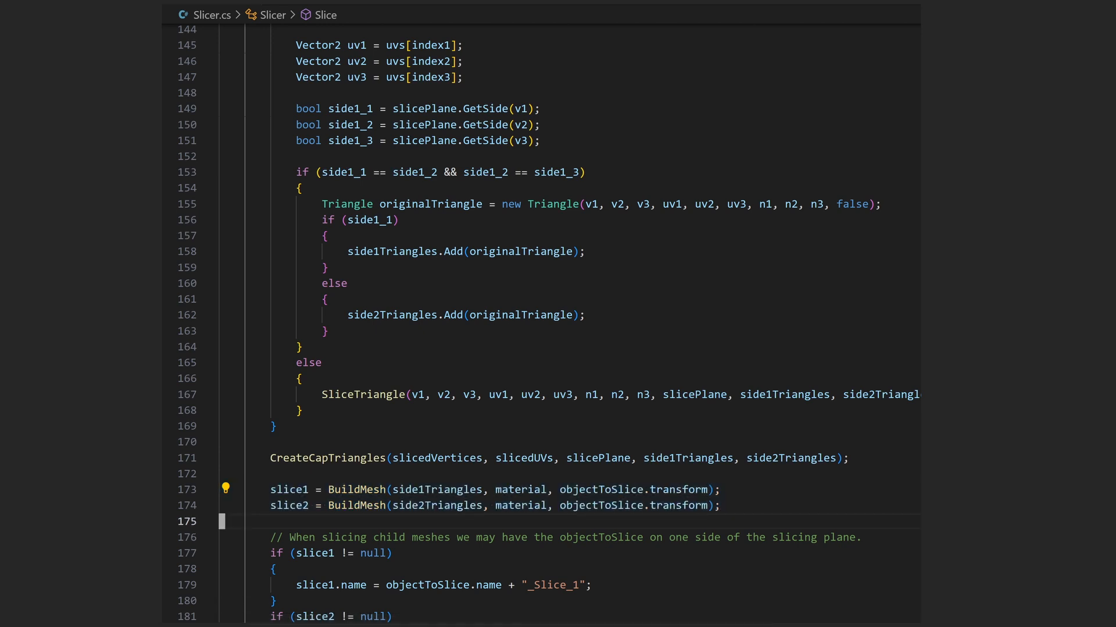
scroll("down", 3)
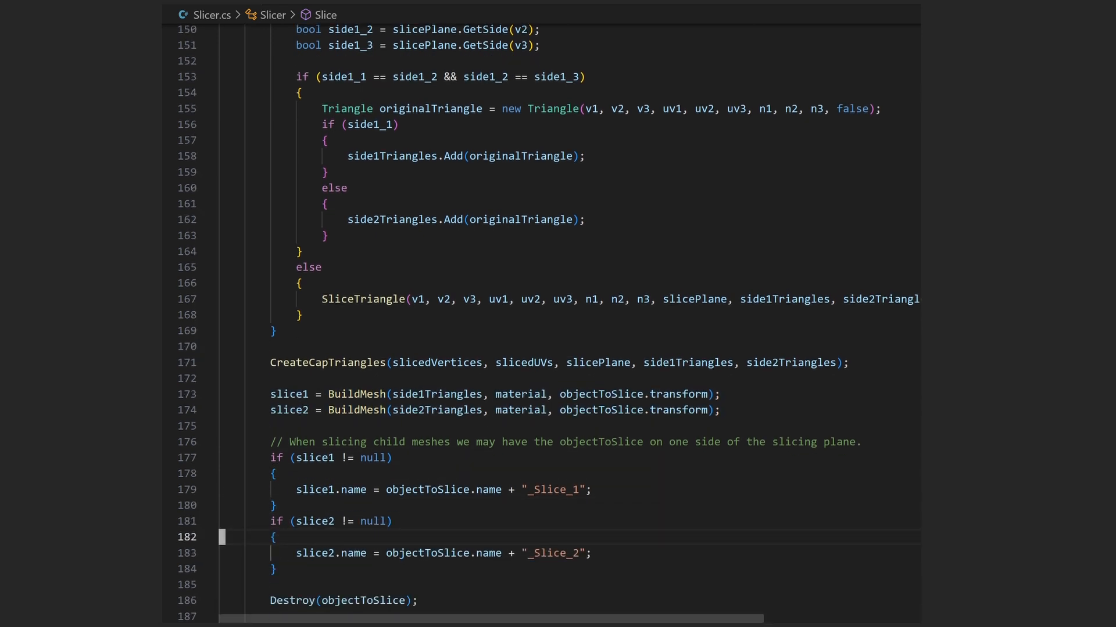
scroll("down", 3)
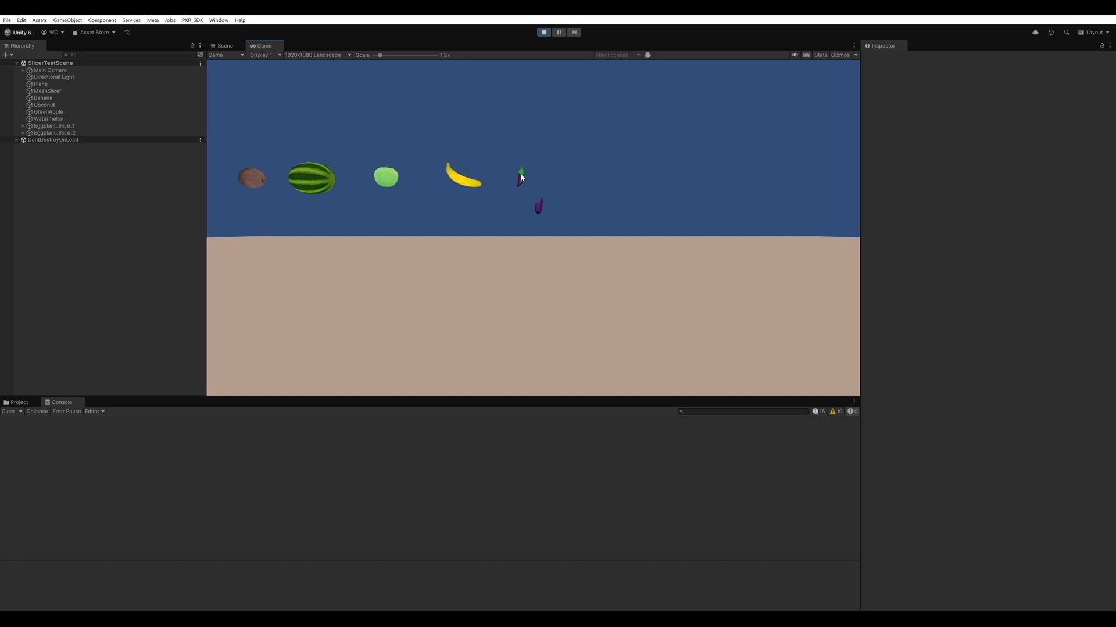
Test slicing in Play mode, then review SwordTrailFX's Emission, Shape and Trails modules on the katana.
left_click(223, 45)
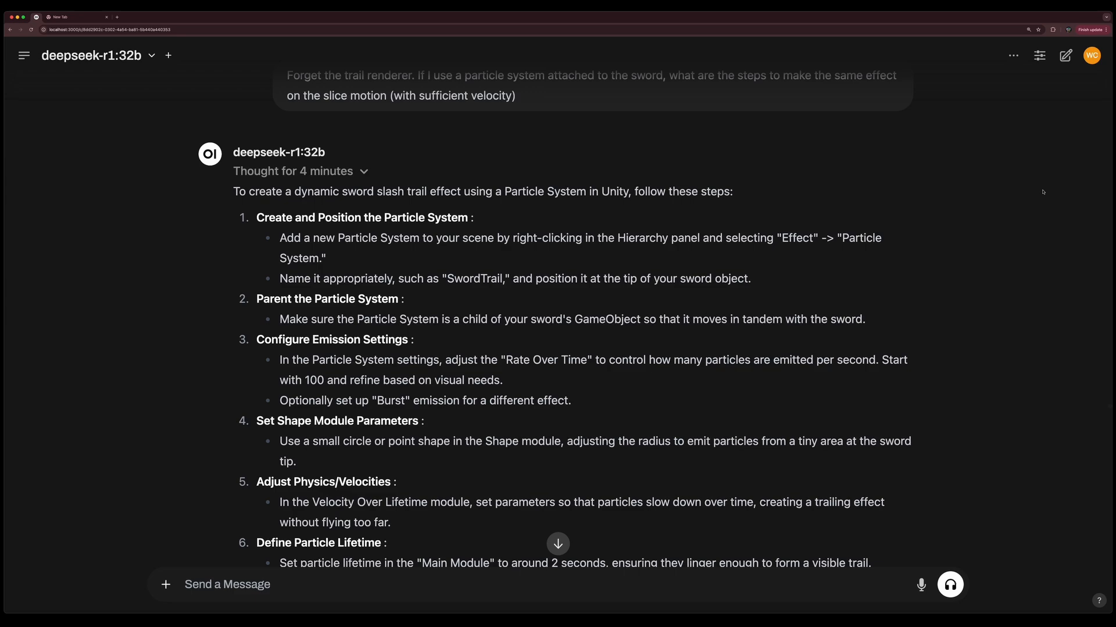
scroll("down", 3)
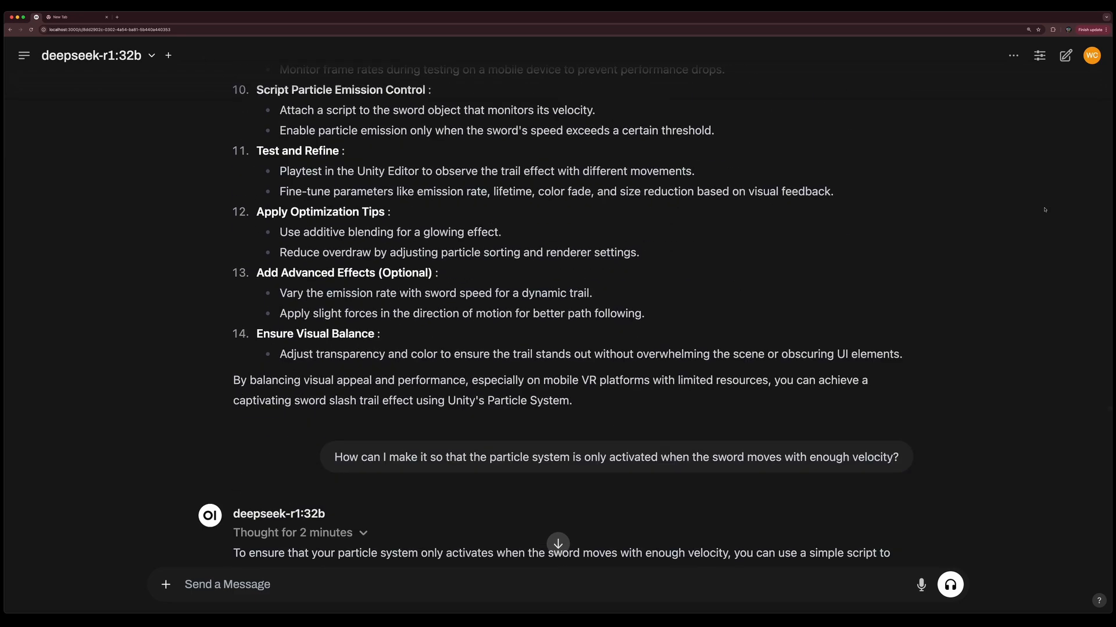
scroll("down", 3)
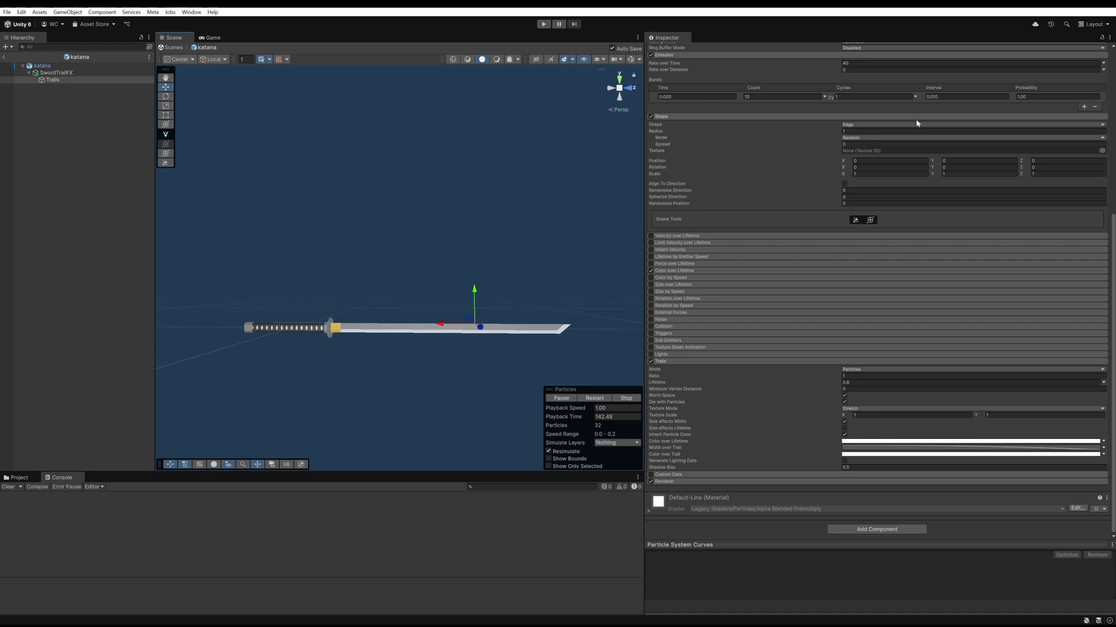
mouse_move(906, 374)
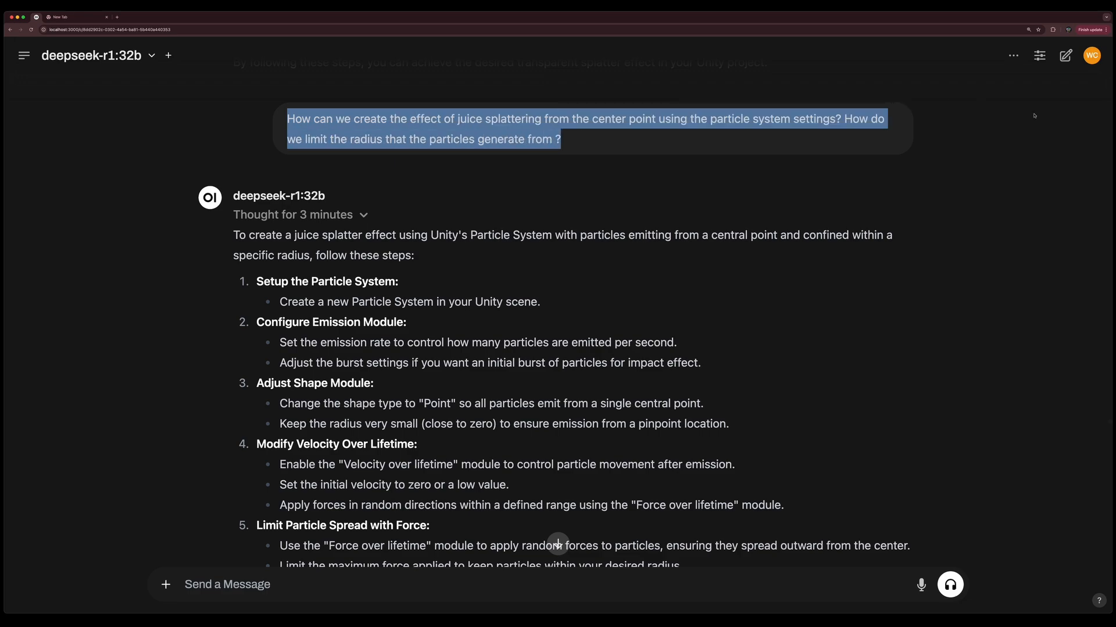
Bring up the deepseek-r1 answer on juice splatter particles emitted from a central point with limited radius.
scroll("down", 3)
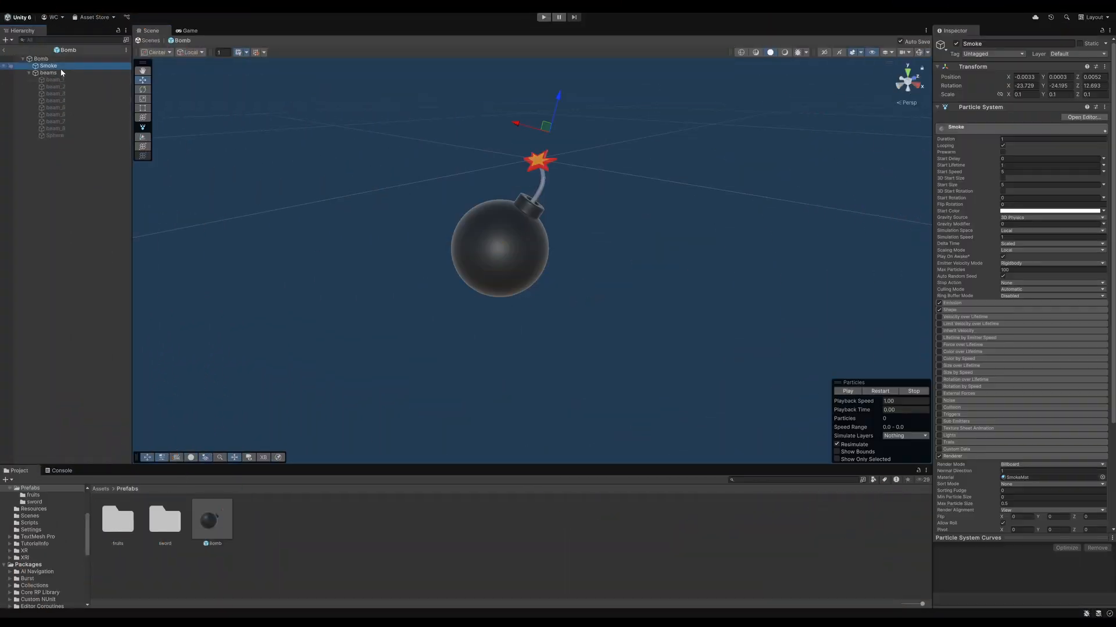
Select the Bomb prefab's Smoke child to show its Particle System settings in the Inspector.
left_click(847, 391)
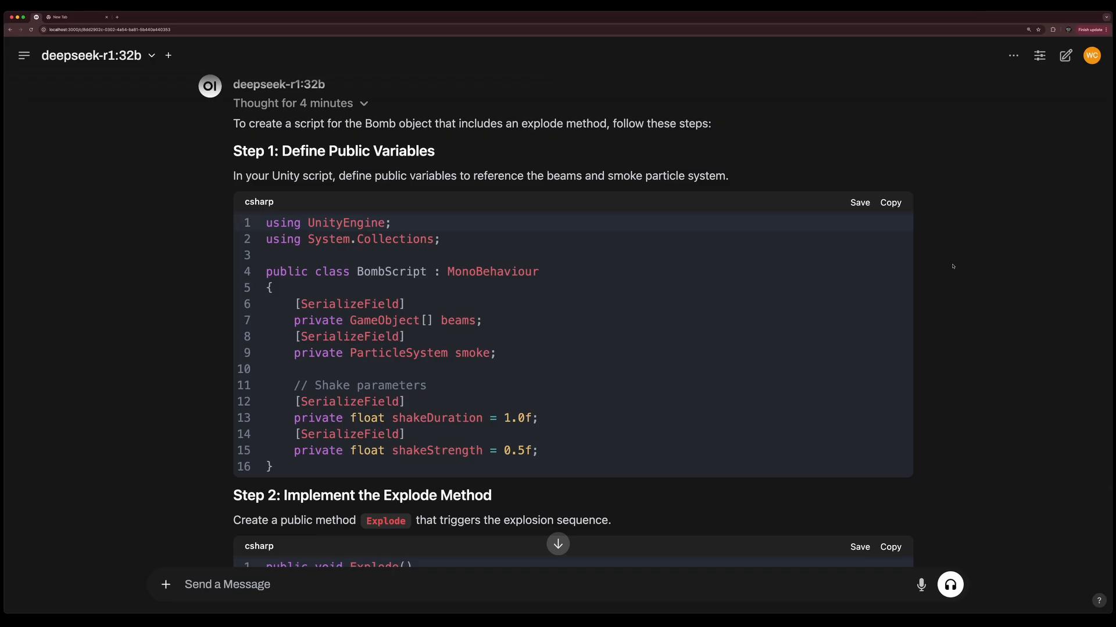
Scroll through the BombScript answer to the Explode coroutine with shake, smoke and beam fade-in.
scroll("down", 3)
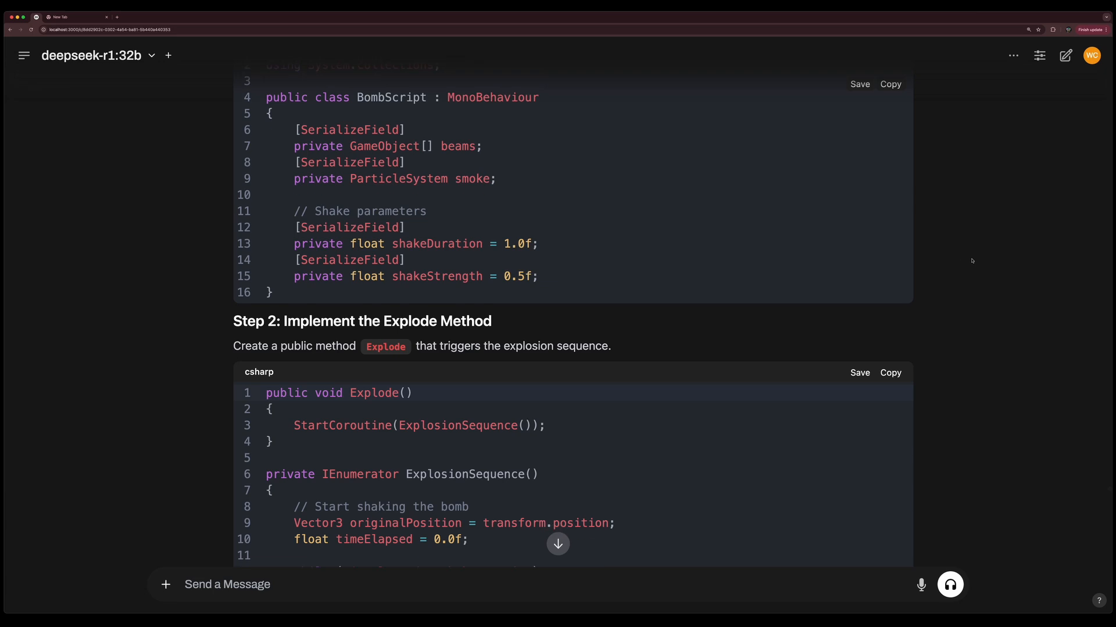
scroll("down", 3)
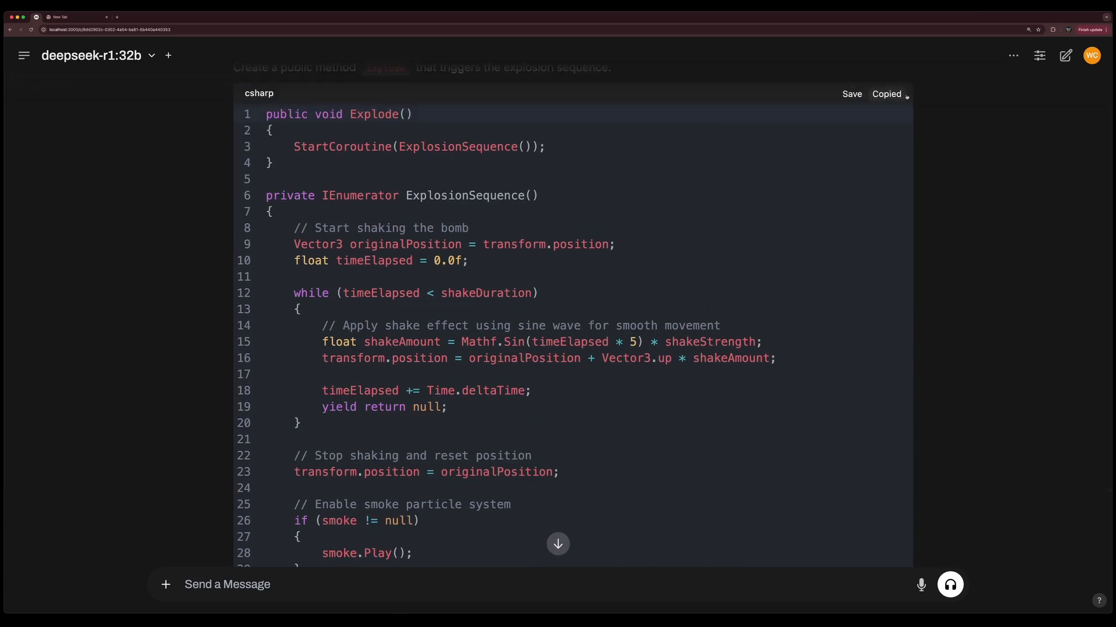
scroll("down", 3)
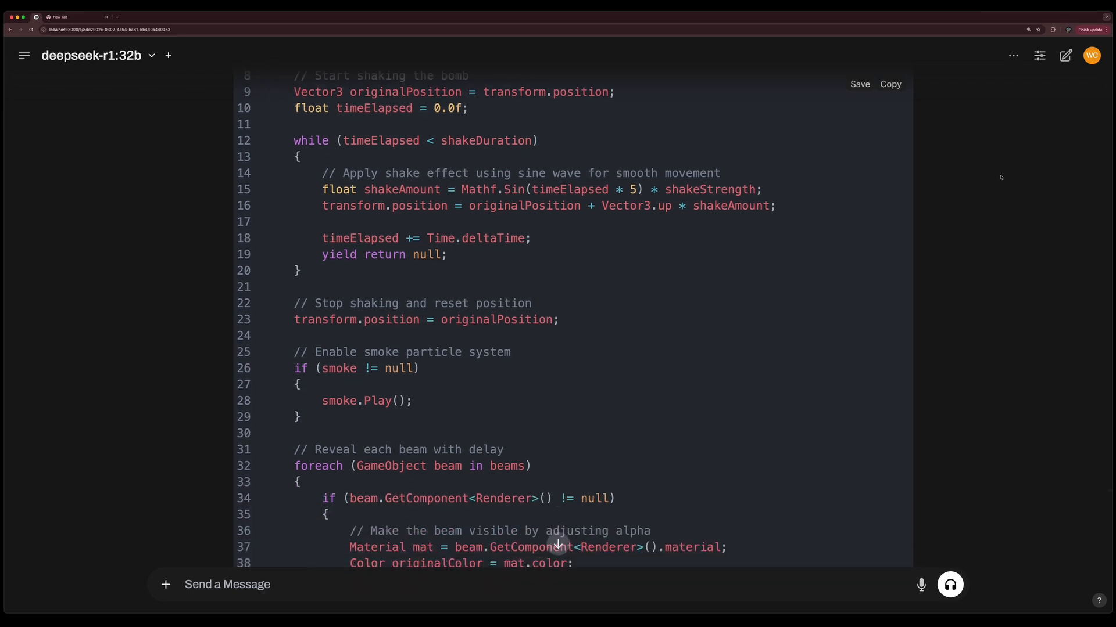
scroll("down", 3)
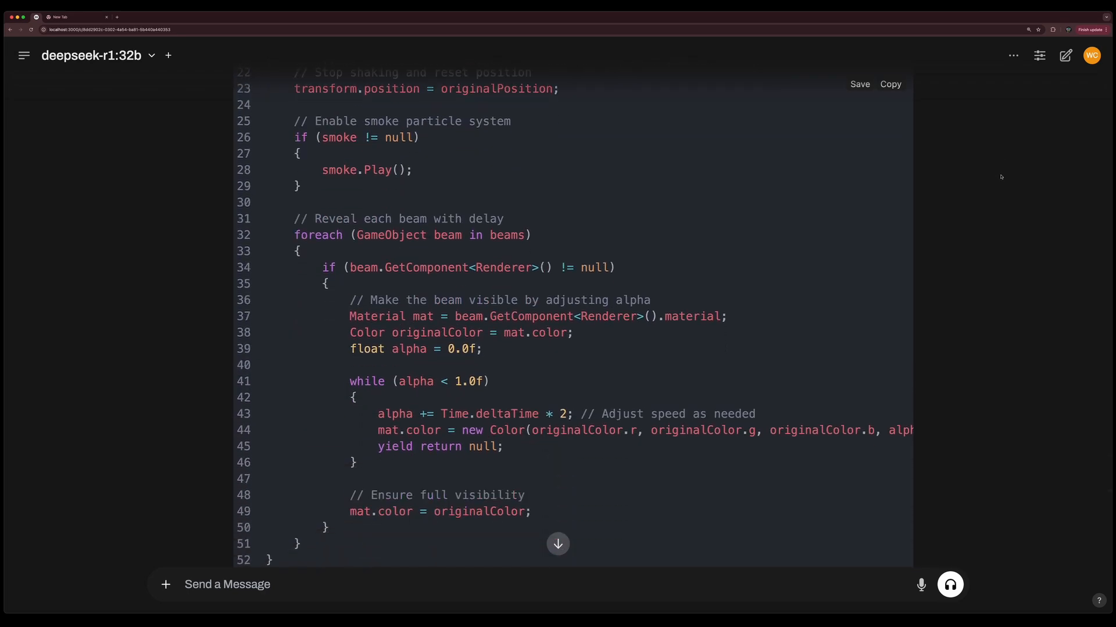
scroll("up", 3)
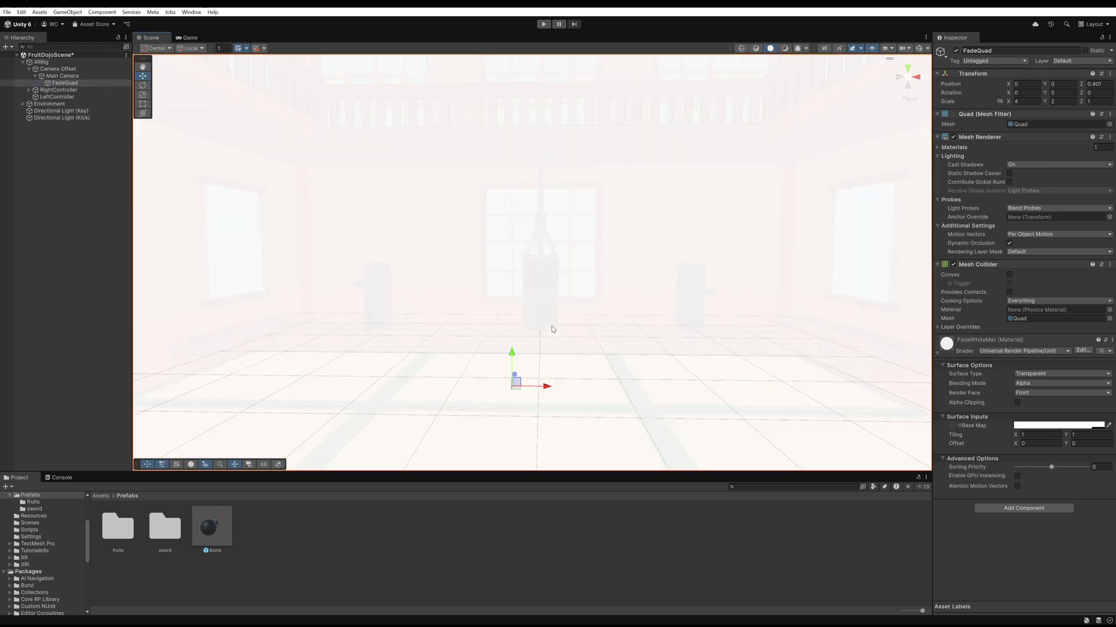
Switch back to Unity showing FruitDojoScene's FadeQuad with its FadeWhiteMat material.
left_click(543, 23)
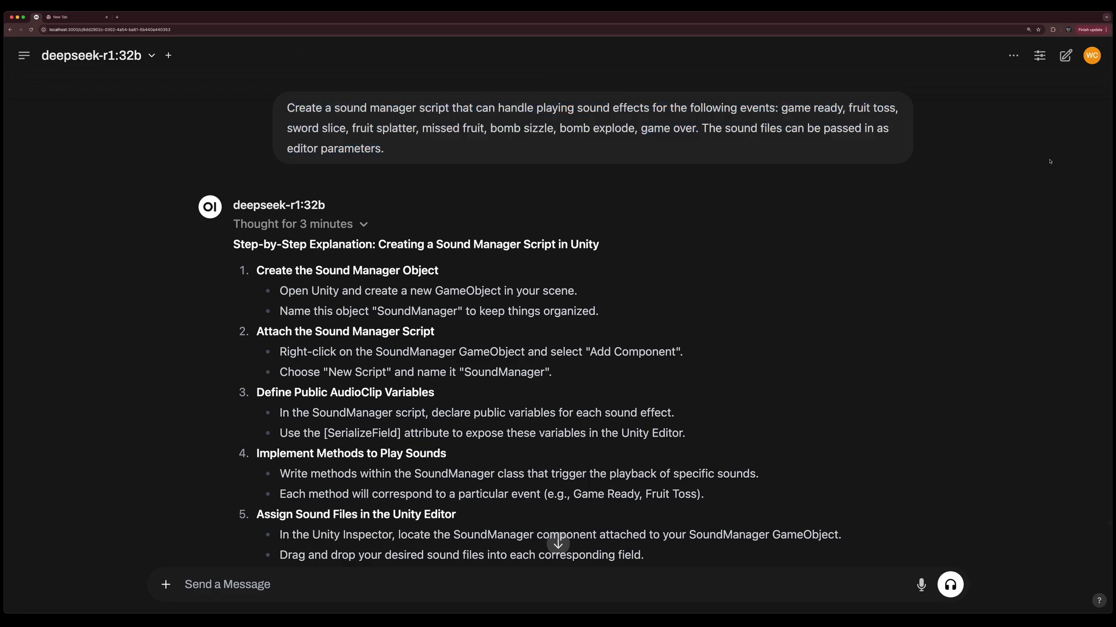
Scroll the chat down to the example SoundManager code for game event sounds.
scroll("down", 3)
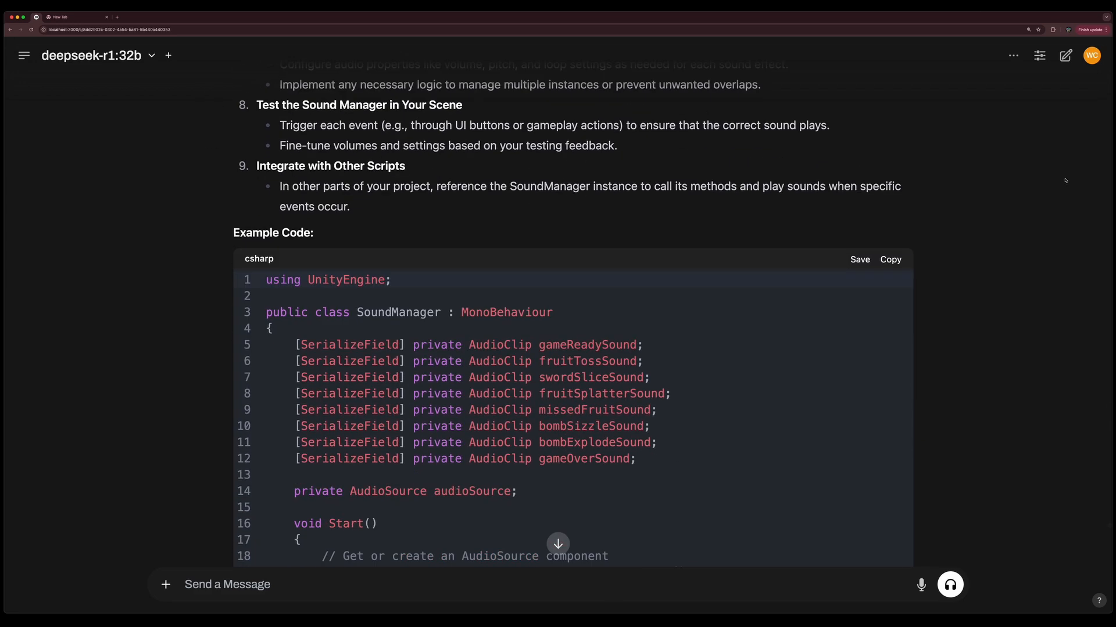
scroll("down", 3)
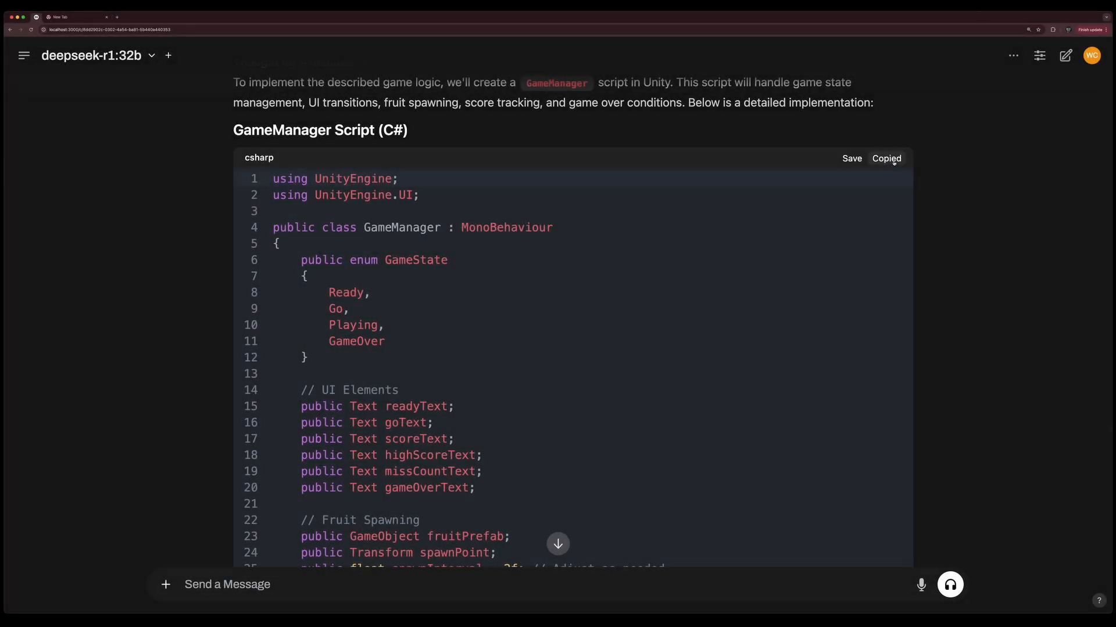
Scroll through the copied GameManager script down to its RestartGame method.
scroll("down", 3)
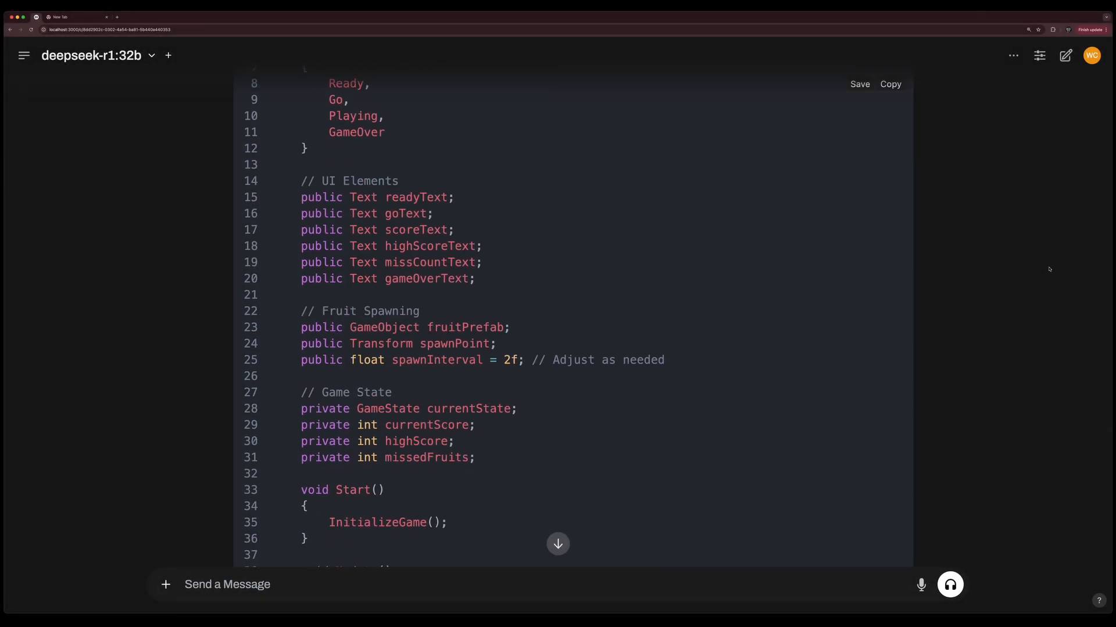
scroll("down", 3)
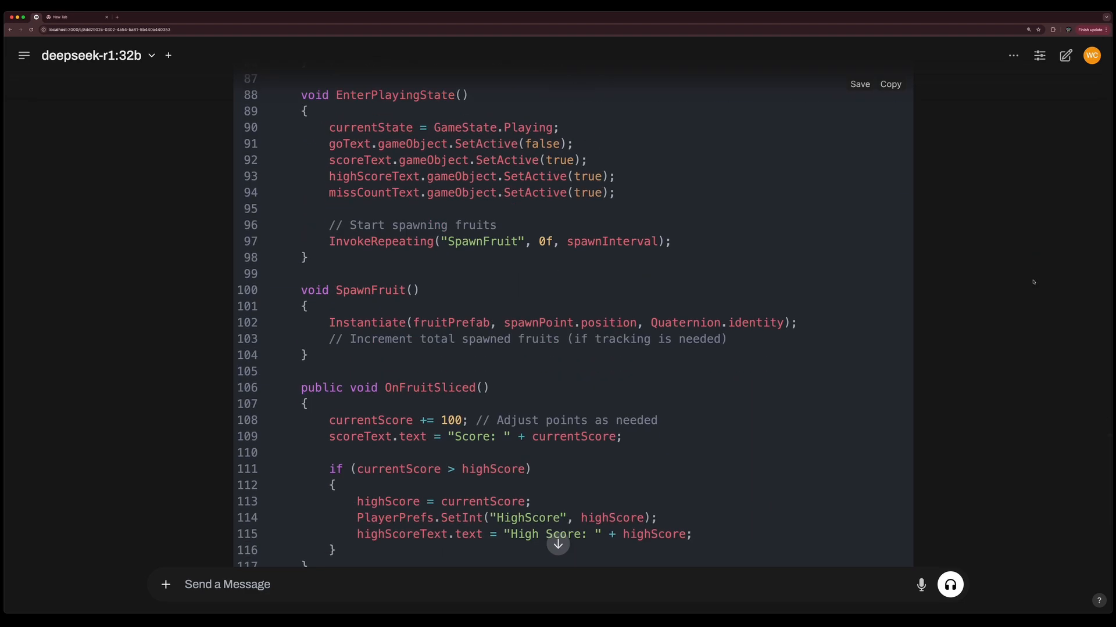
scroll("down", 3)
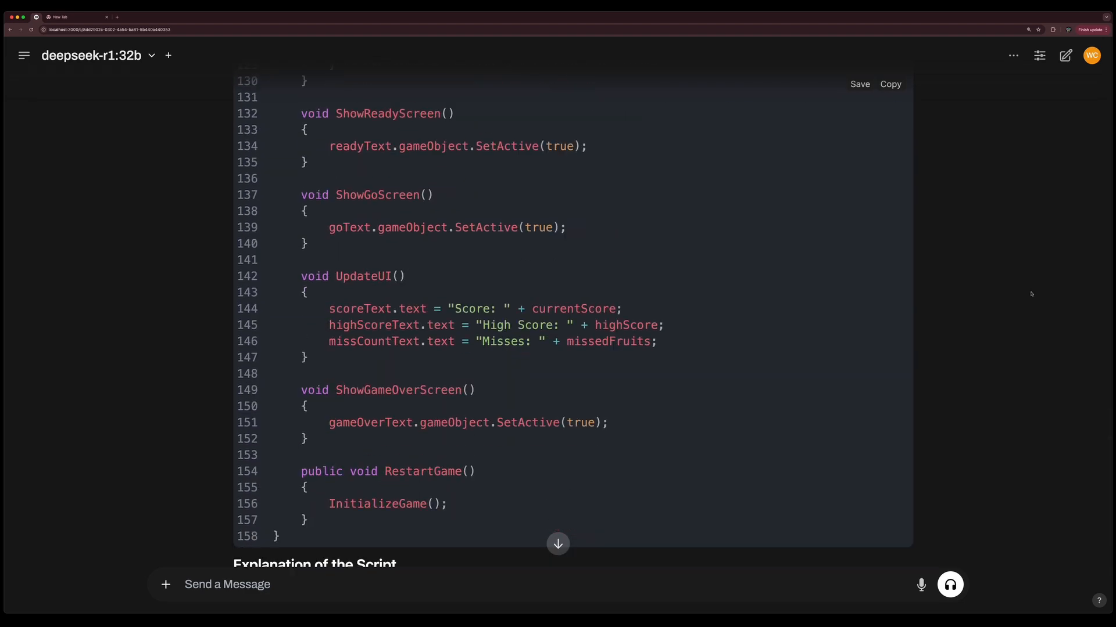
scroll("down", 3)
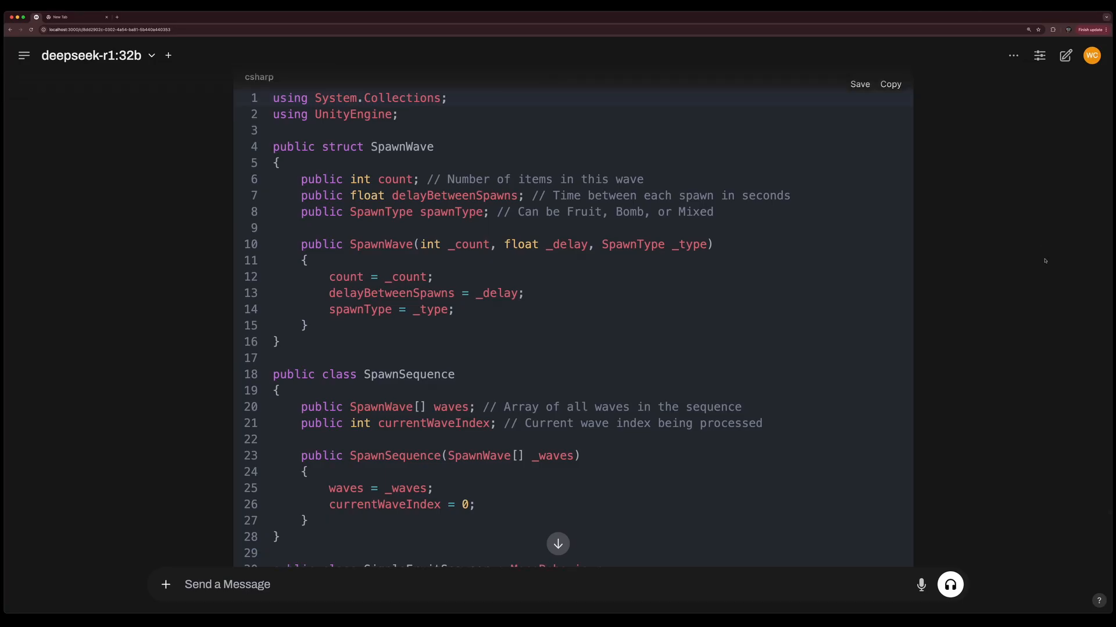
Scroll to the SimpleFruitSpawner wave loop spawning each wave's fruits and bombs.
scroll("down", 3)
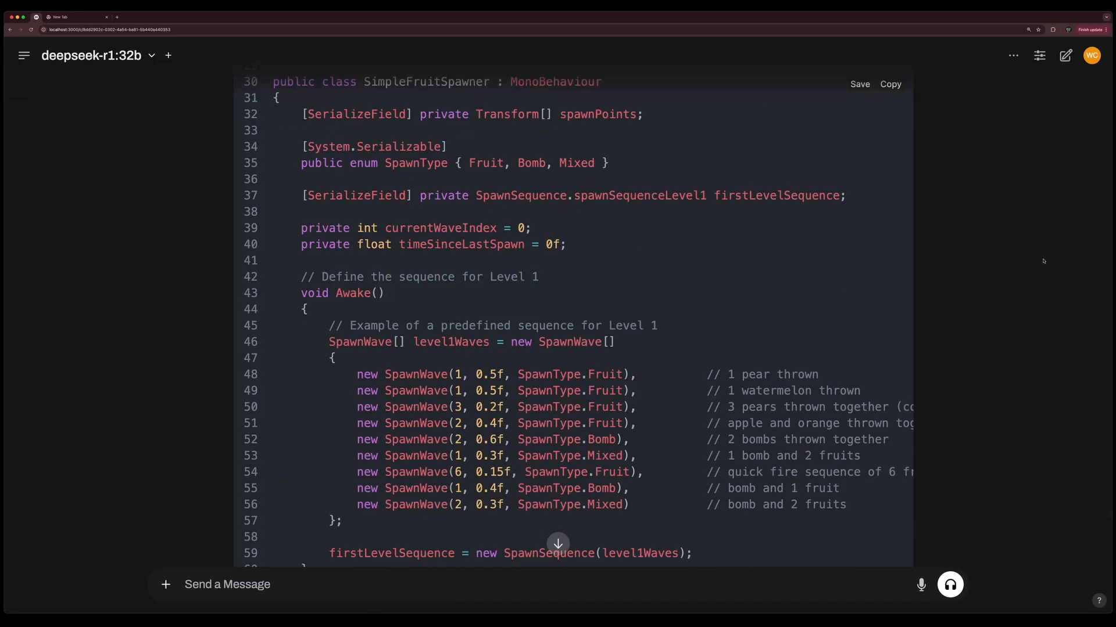
scroll("down", 3)
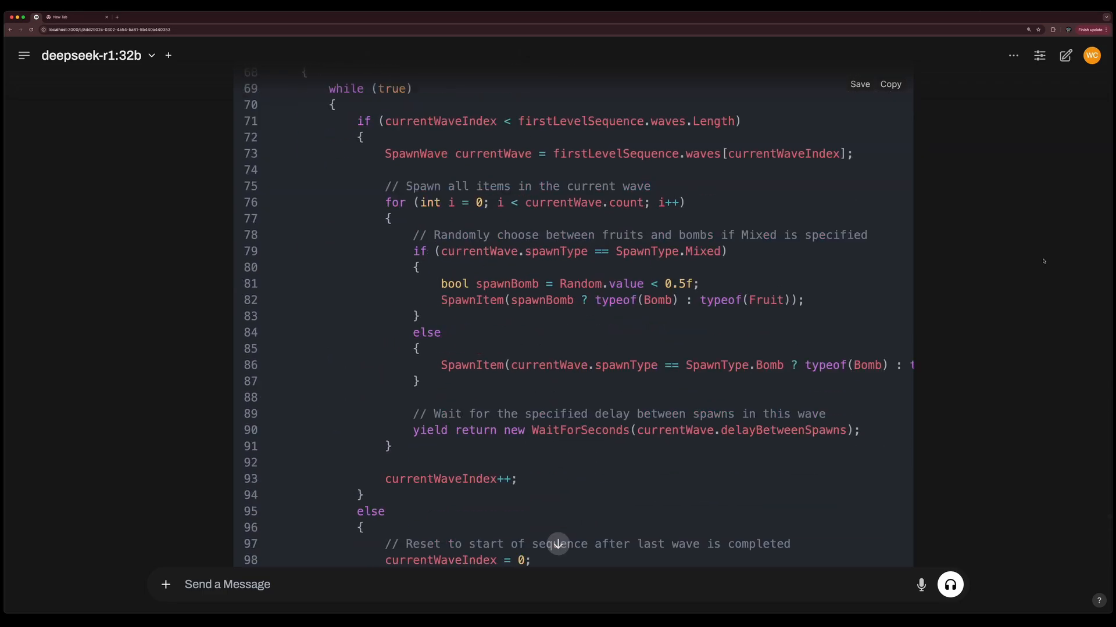